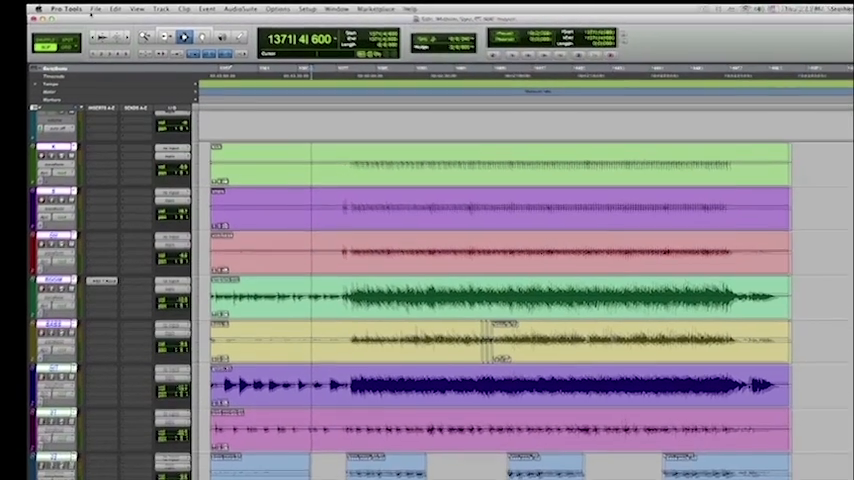
# Step: Reveal the File menu commands to reach the AAF/OMF export entry
pyautogui.click(84, 16)
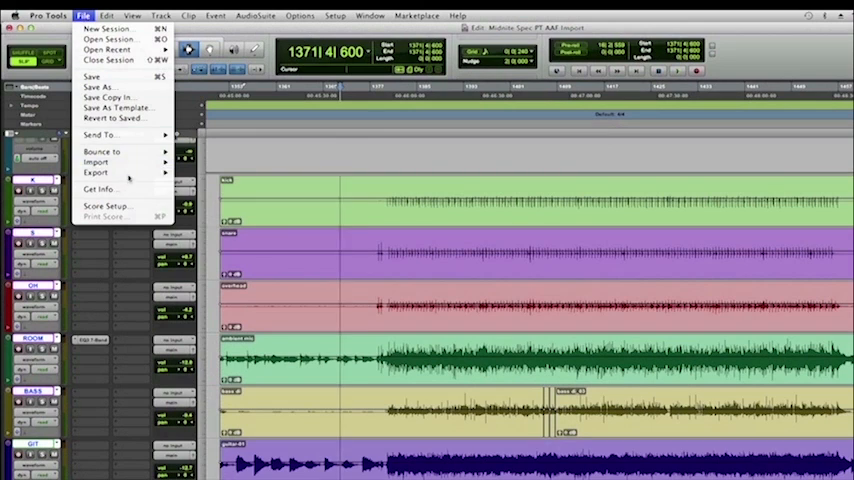
pyautogui.moveTo(96, 172)
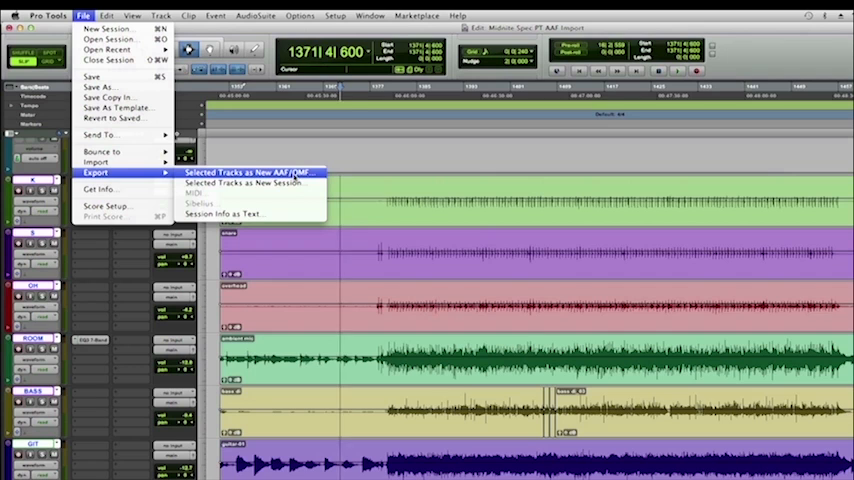
# Step: Start Selected Tracks as New AAF/OMF export with Media Composer compatibility and frame quantizing disabled
pyautogui.click(250, 172)
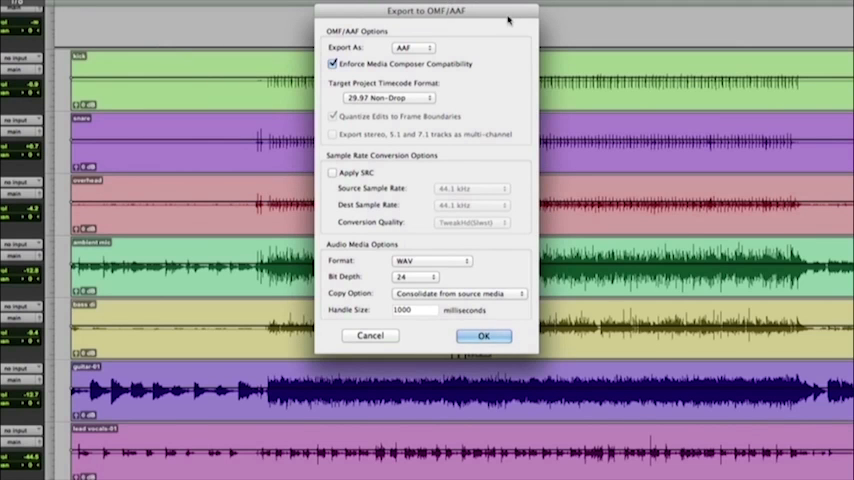
pyautogui.moveTo(444, 12); pyautogui.dragTo(342, 112)
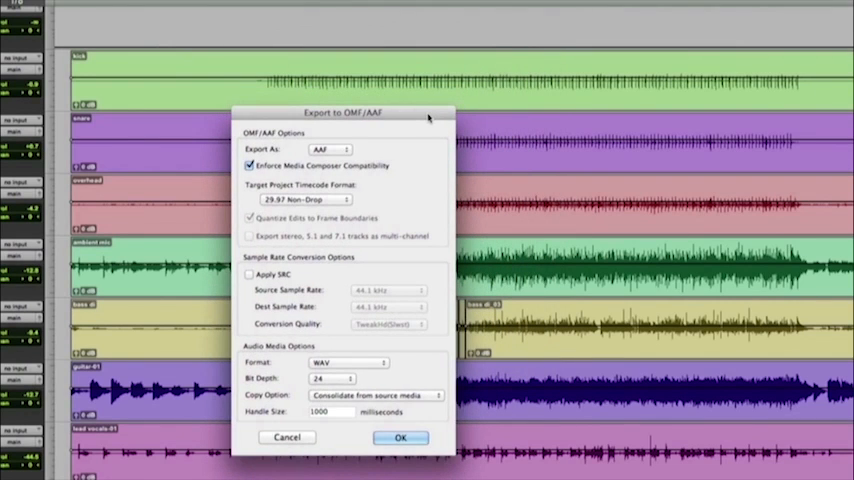
pyautogui.moveTo(392, 174)
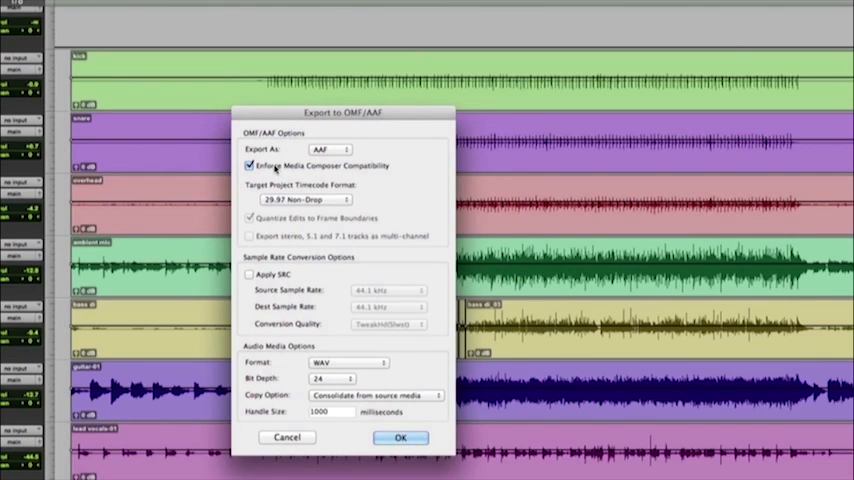
pyautogui.click(250, 164)
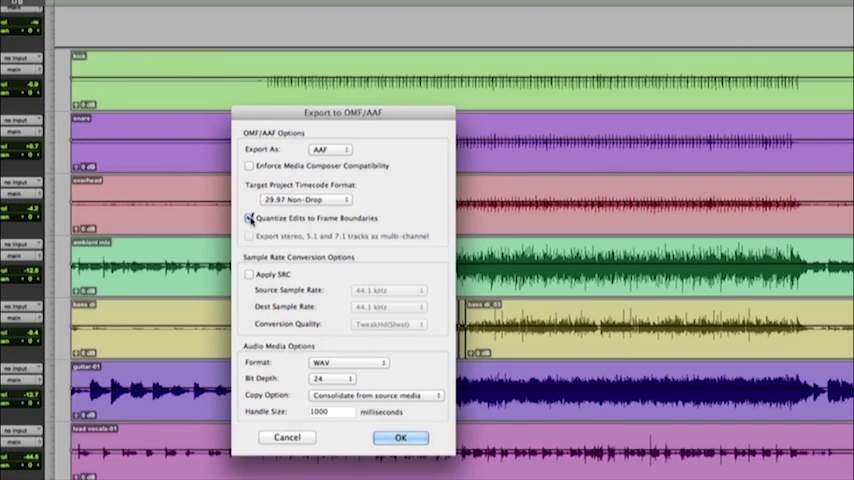
pyautogui.click(248, 218)
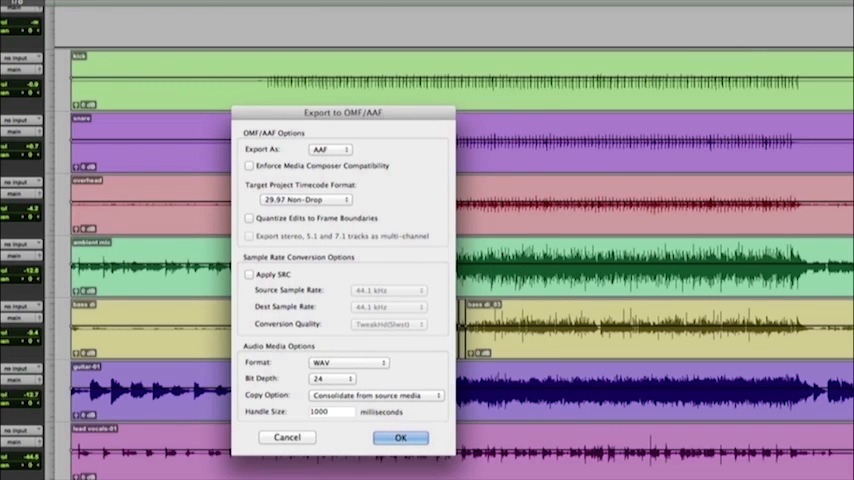
pyautogui.moveTo(408, 208)
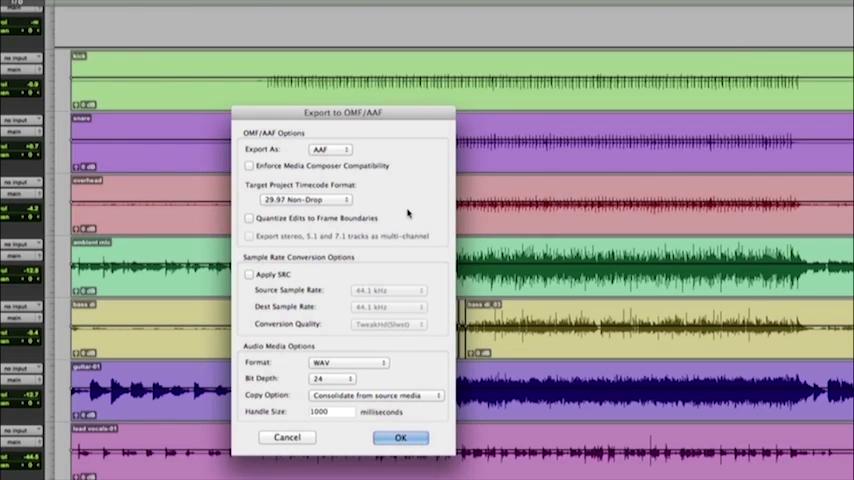
pyautogui.moveTo(298, 380)
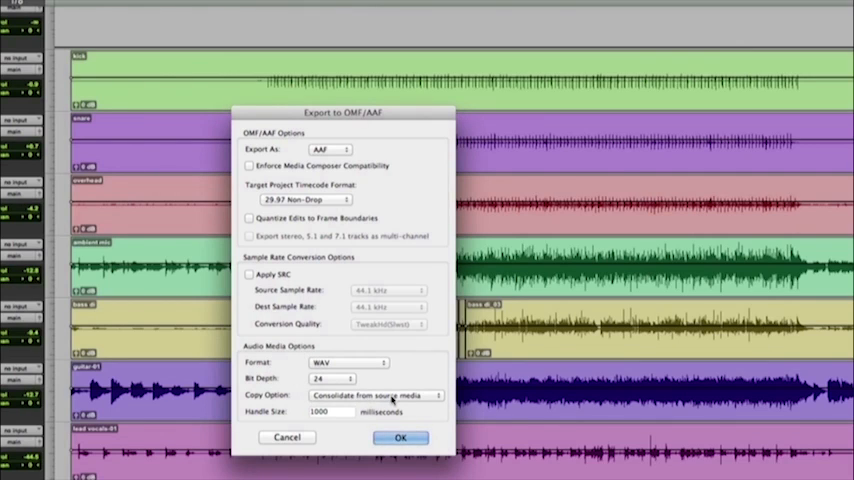
# Step: Change the Copy Option from Consolidate to Link to source media, keeping 24-bit WAV
pyautogui.click(376, 396)
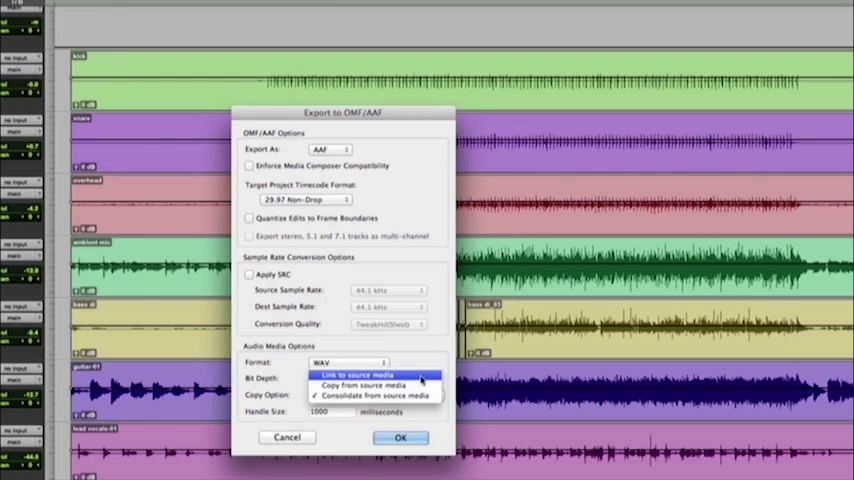
pyautogui.moveTo(376, 386)
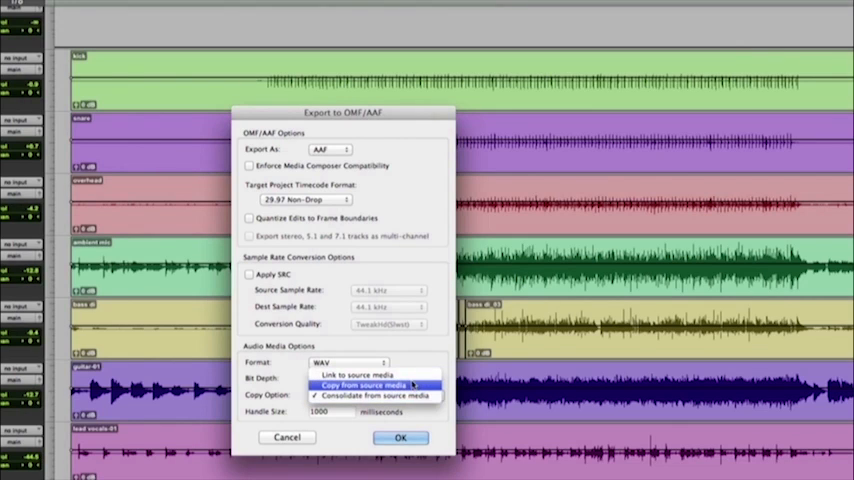
pyautogui.moveTo(376, 396)
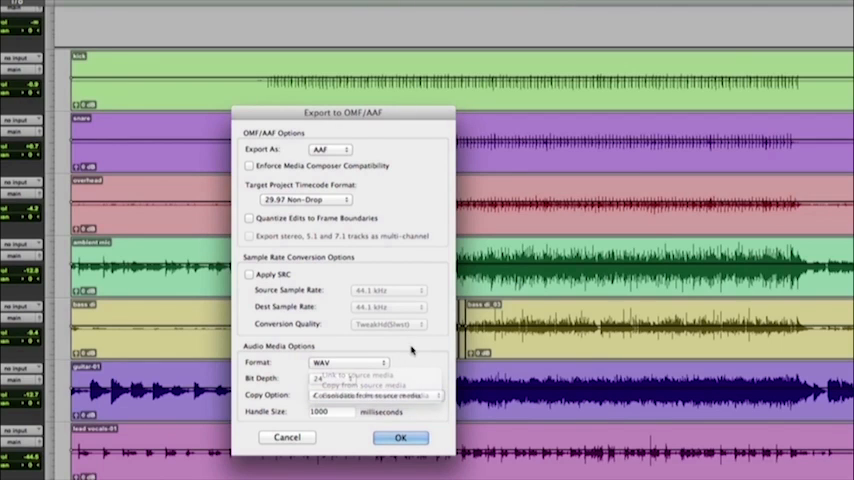
pyautogui.click(376, 396)
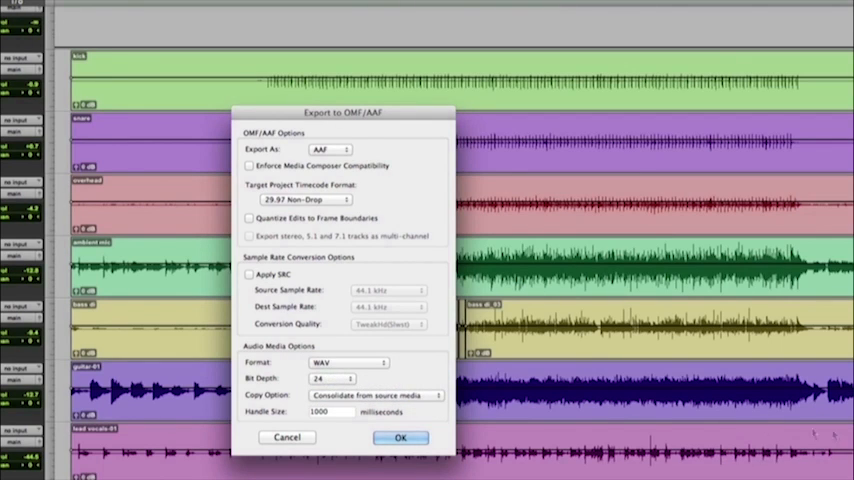
pyautogui.moveTo(684, 212)
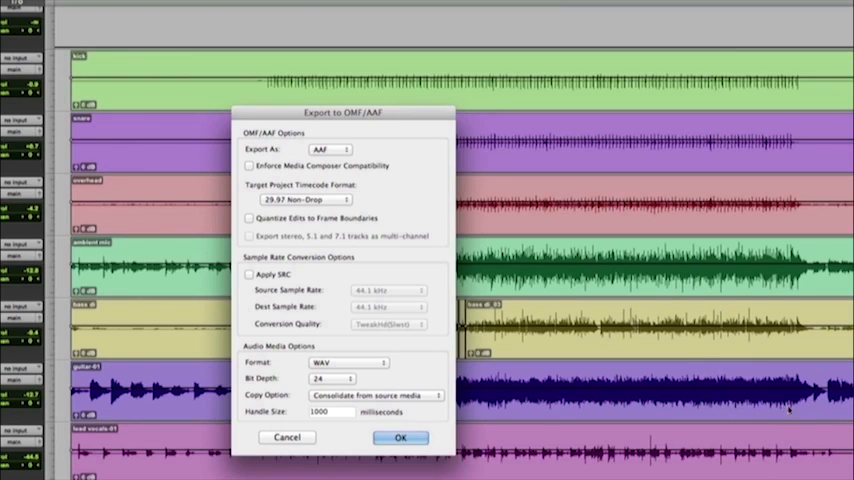
pyautogui.moveTo(788, 408)
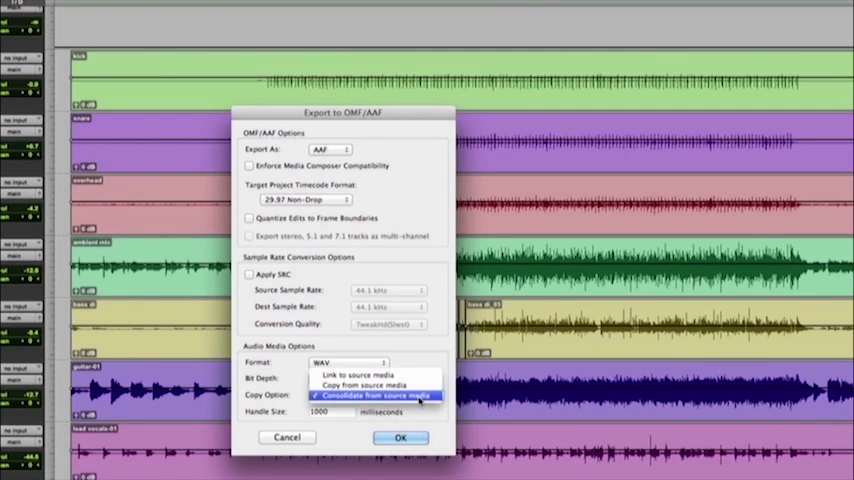
pyautogui.moveTo(376, 376)
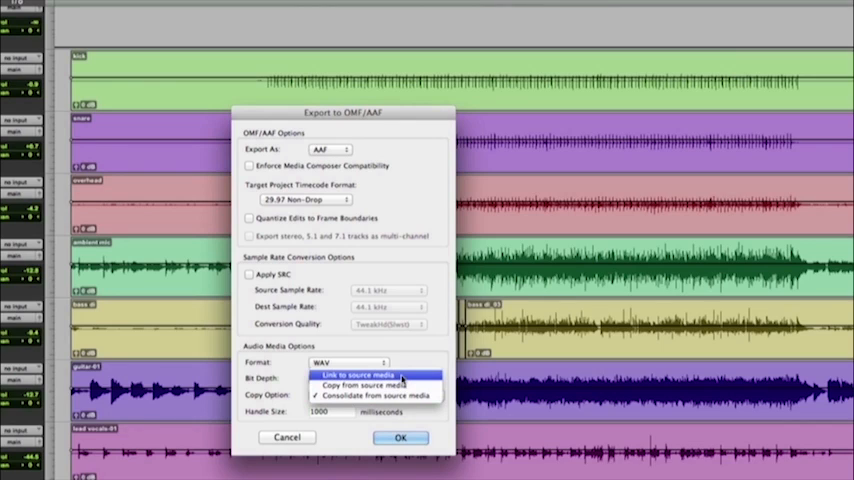
pyautogui.click(376, 376)
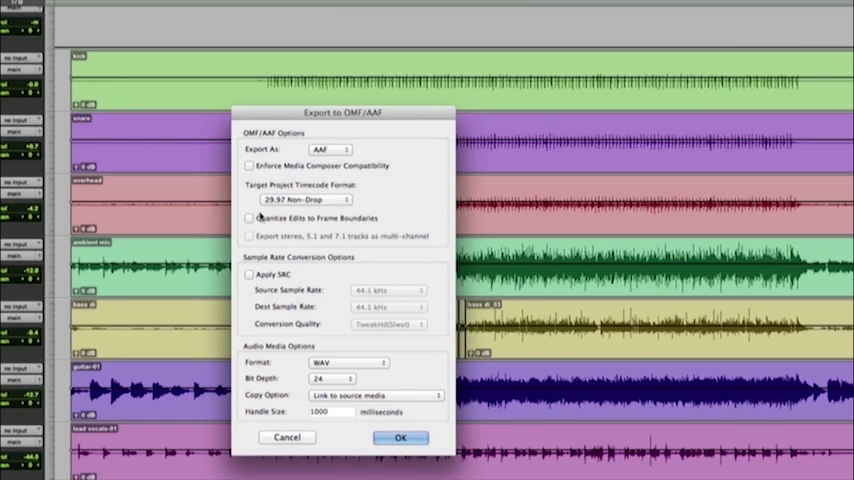
pyautogui.click(250, 218)
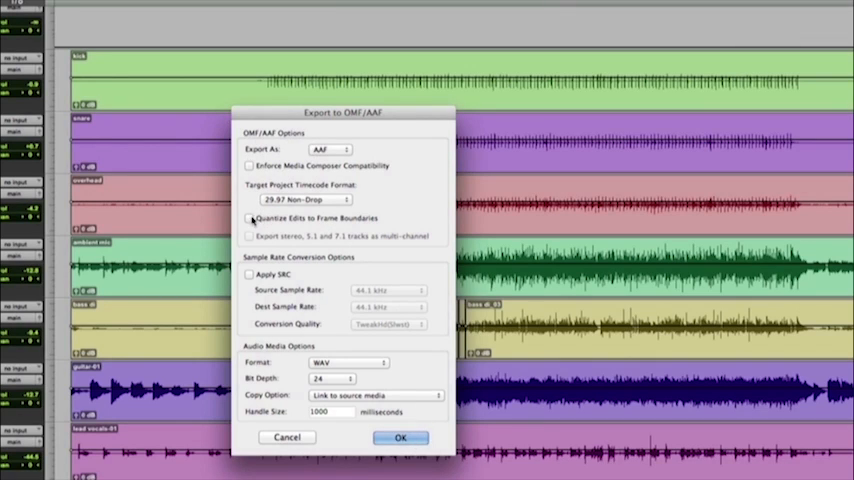
pyautogui.click(250, 218)
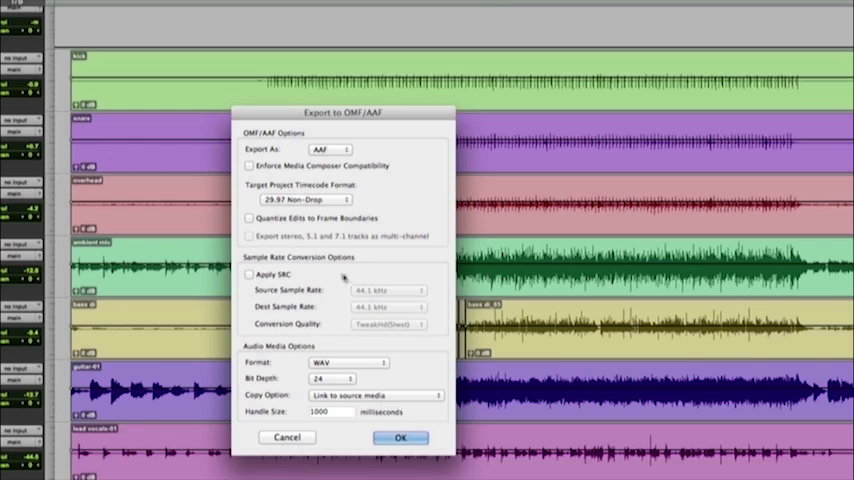
pyautogui.click(248, 274)
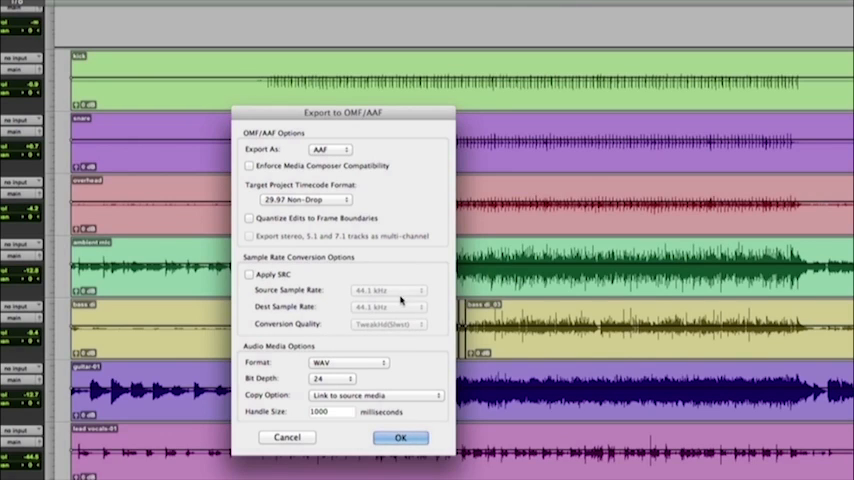
pyautogui.moveTo(400, 352)
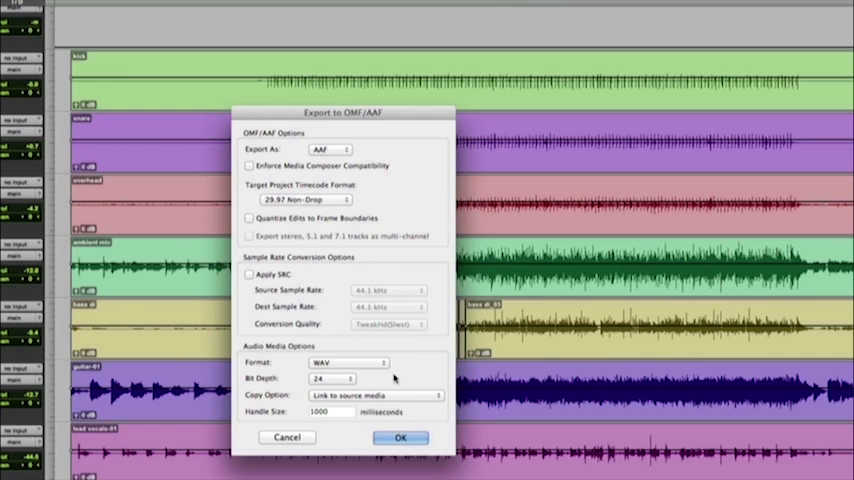
pyautogui.click(400, 436)
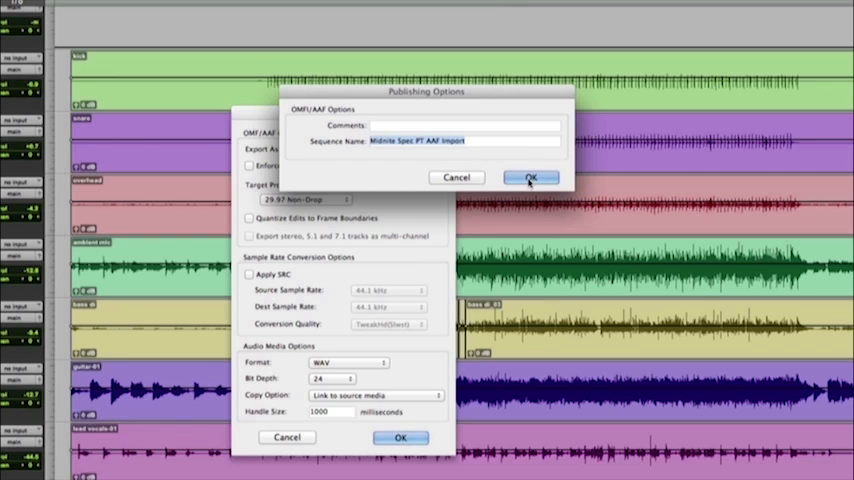
# Step: Accept the Publishing Options with the default sequence name
pyautogui.click(528, 176)
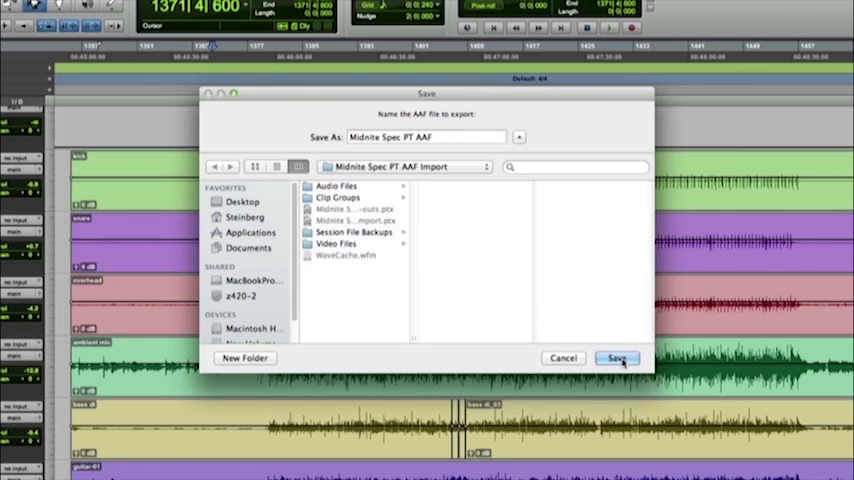
pyautogui.moveTo(620, 364)
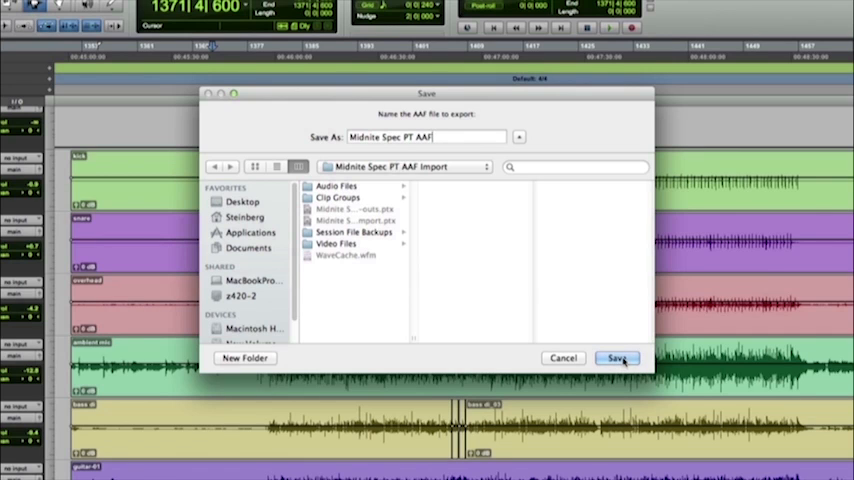
# Step: Save the AAF under its default name in the session folder
pyautogui.click(616, 358)
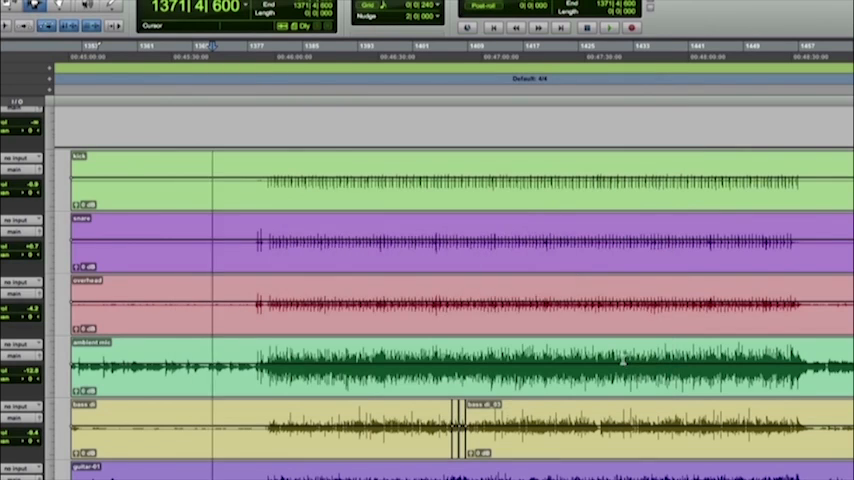